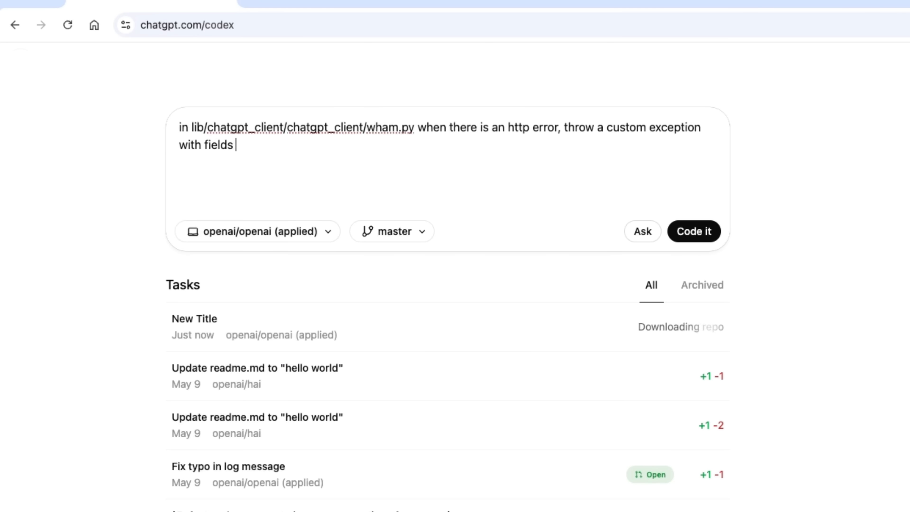
# - Submit the task to raise a custom exception containing all the log info on HTTP errors in wham.py
pyautogui.write('containing all the info from the log')
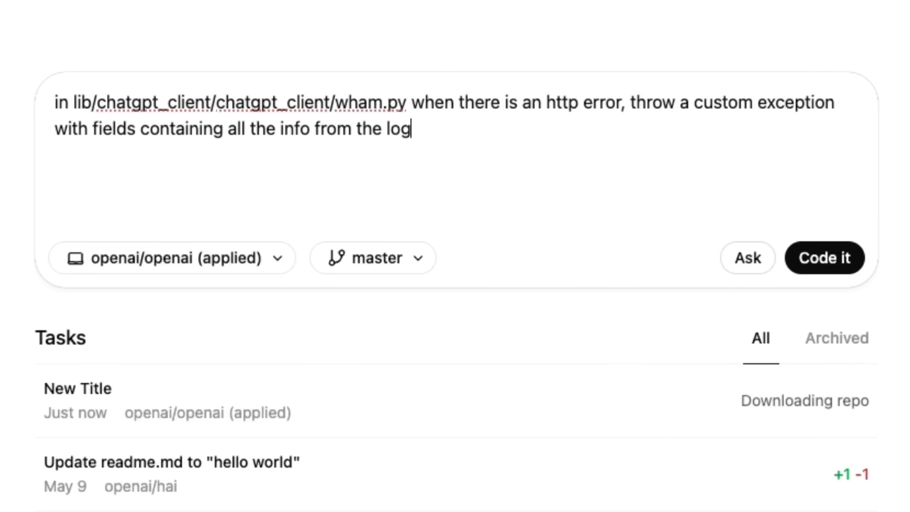
pyautogui.click(824, 258)
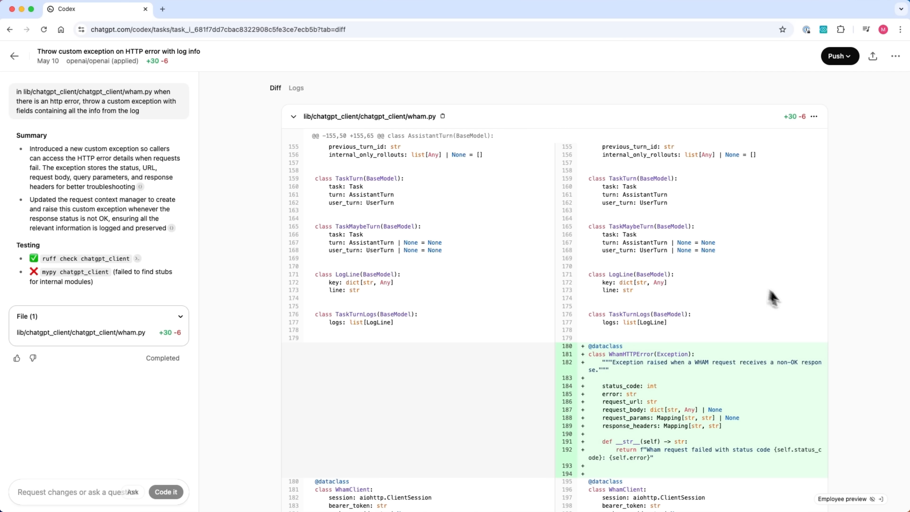
# - Review the WhamHTTPError diff and push it as a pull request
pyautogui.scroll(-3)
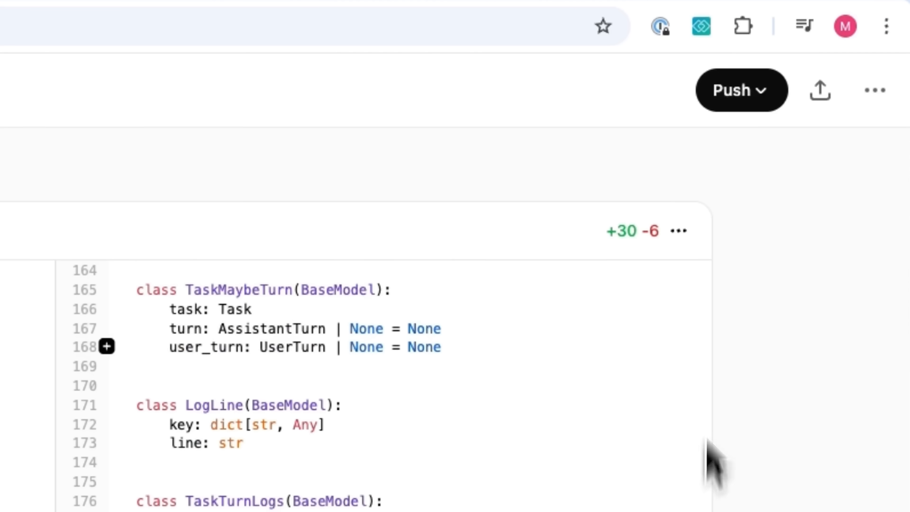
pyautogui.click(740, 90)
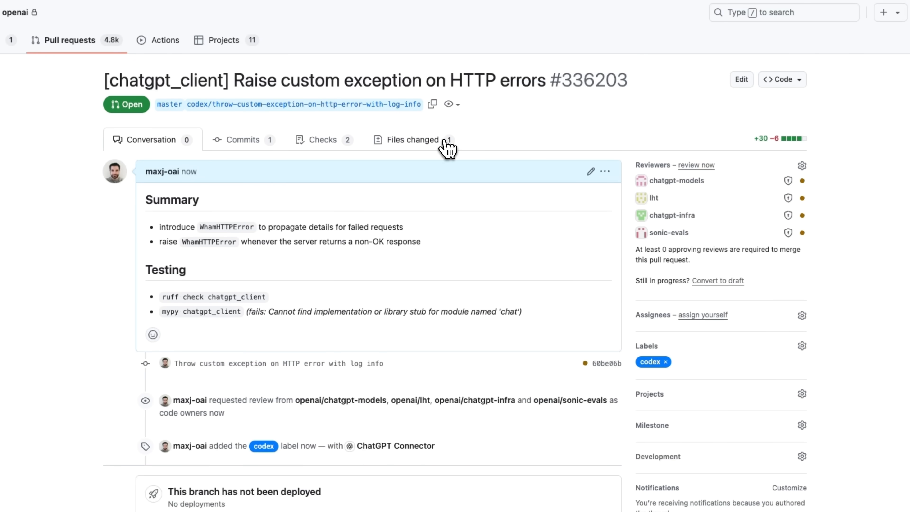
# - View the Files changed of the 'Raise custom exception on HTTP errors' pull request
pyautogui.click(413, 139)
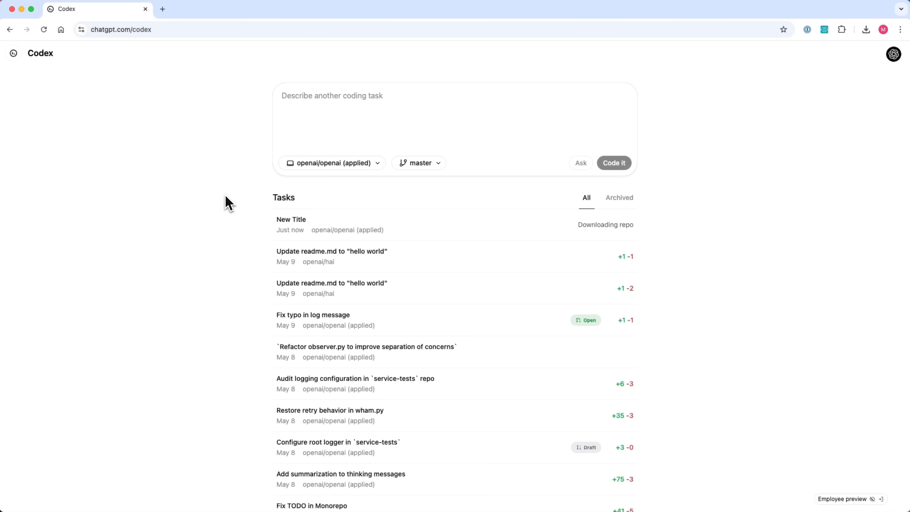
# - Submit a task: retries in lib/chatgpt_client/chatgpt_client/wham.py are broken after a refactor; refer to the commit that introduced them
pyautogui.write('in lib/chatgpt_client/chatgpt_client/wham.py retries are broken after a ref')
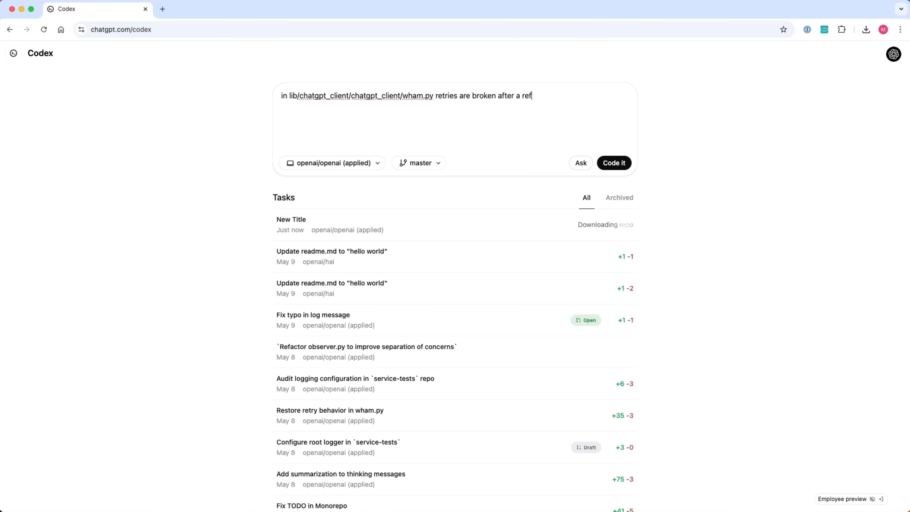
pyautogui.write('actor. Refer to')
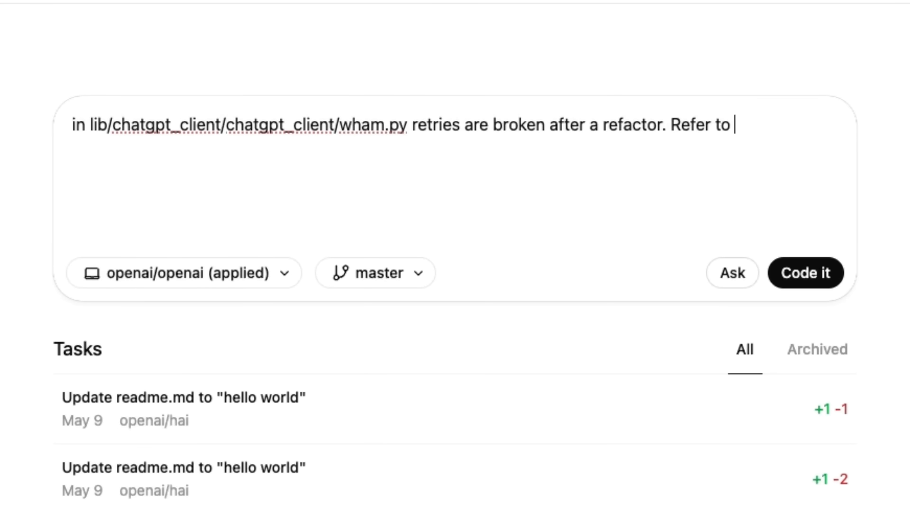
pyautogui.write('the commit that introduced retries for intended behavior, then fix the code to match')
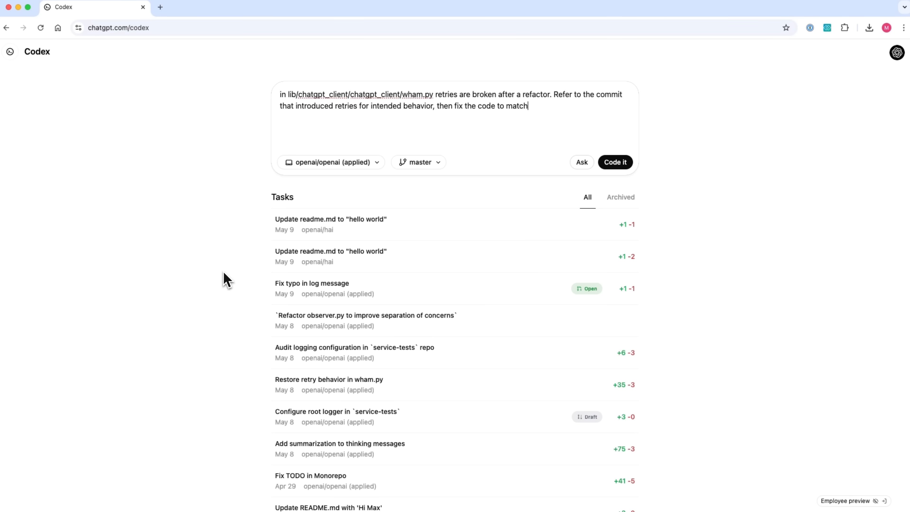
pyautogui.click(614, 162)
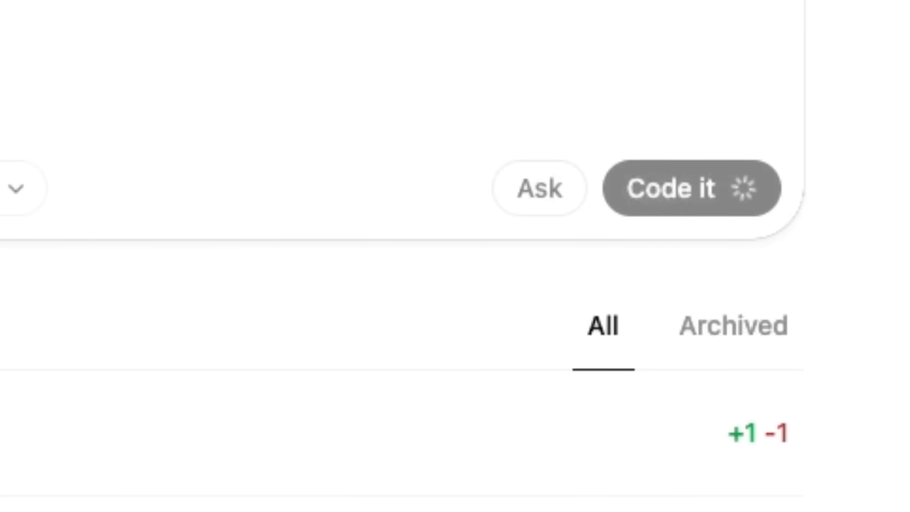